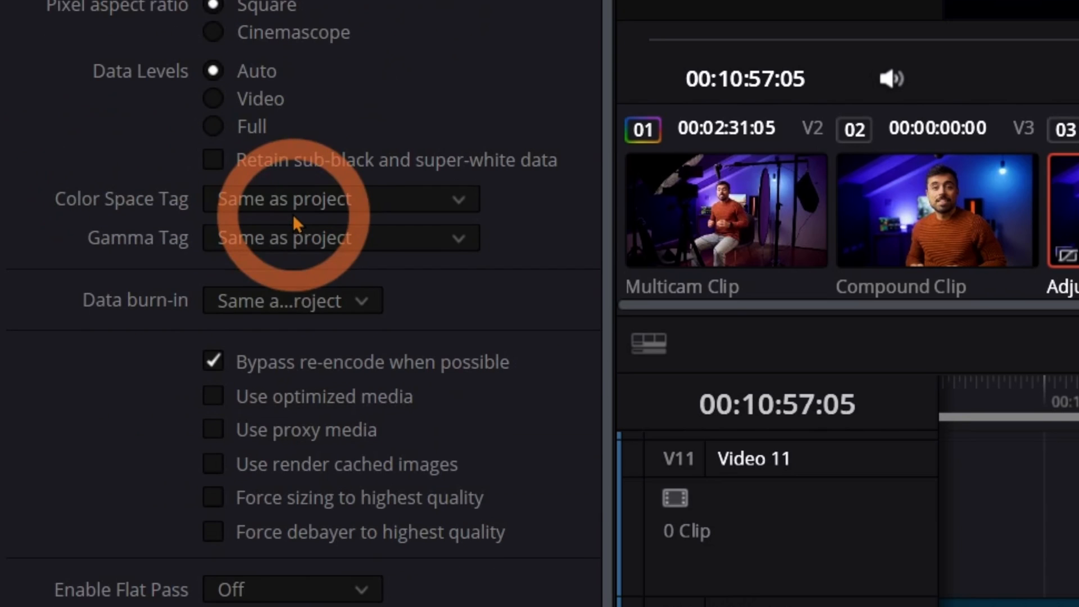
left_click(213, 430)
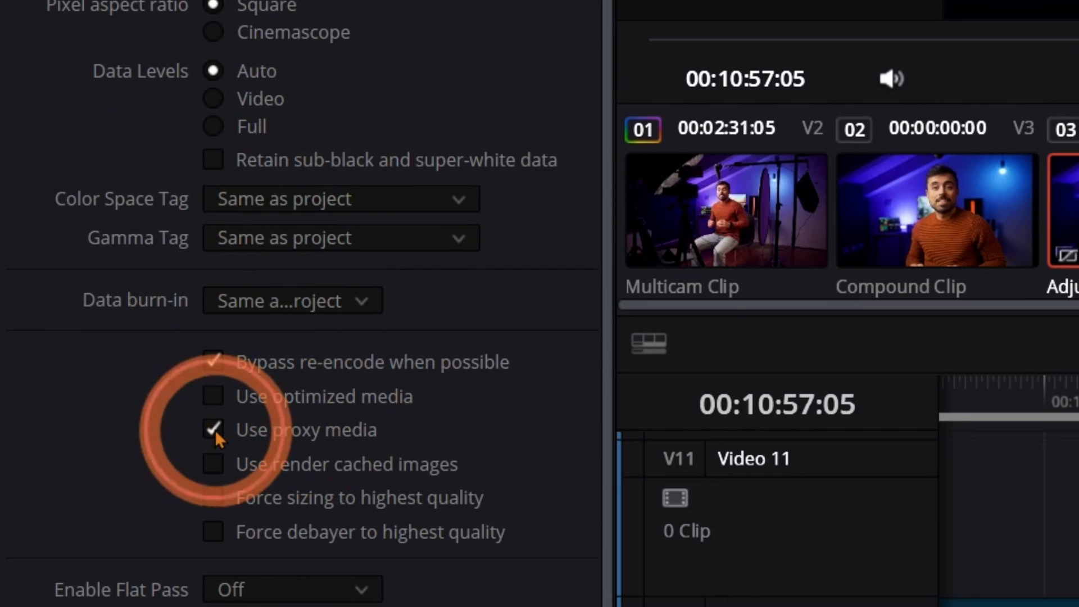
left_click(212, 429)
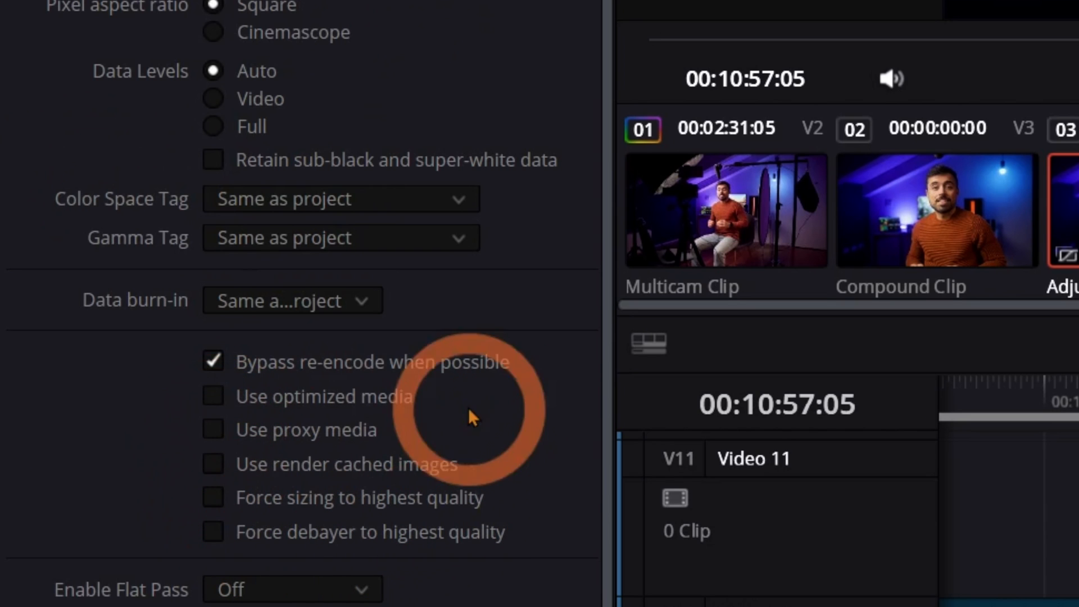